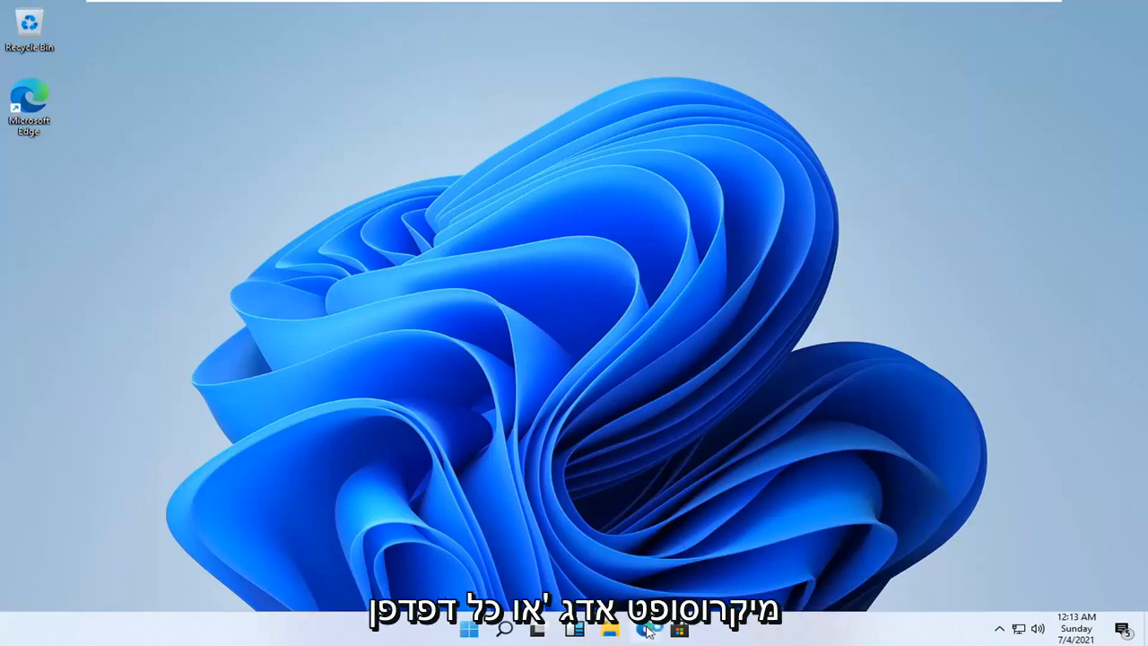
# Launch Microsoft Edge from the desktop shortcut, landing on the Google search page
pyautogui.click(642, 635)
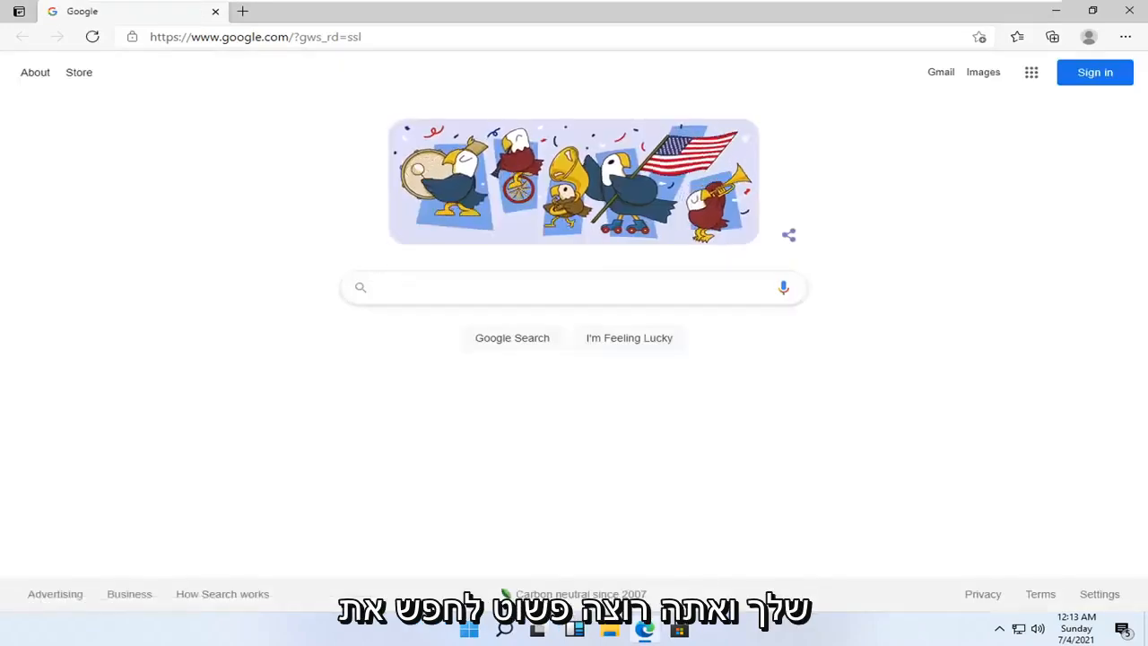
# Search Google for 'google chrome' and open the official 'Google Chrome - Download' result
pyautogui.write('google chrome')
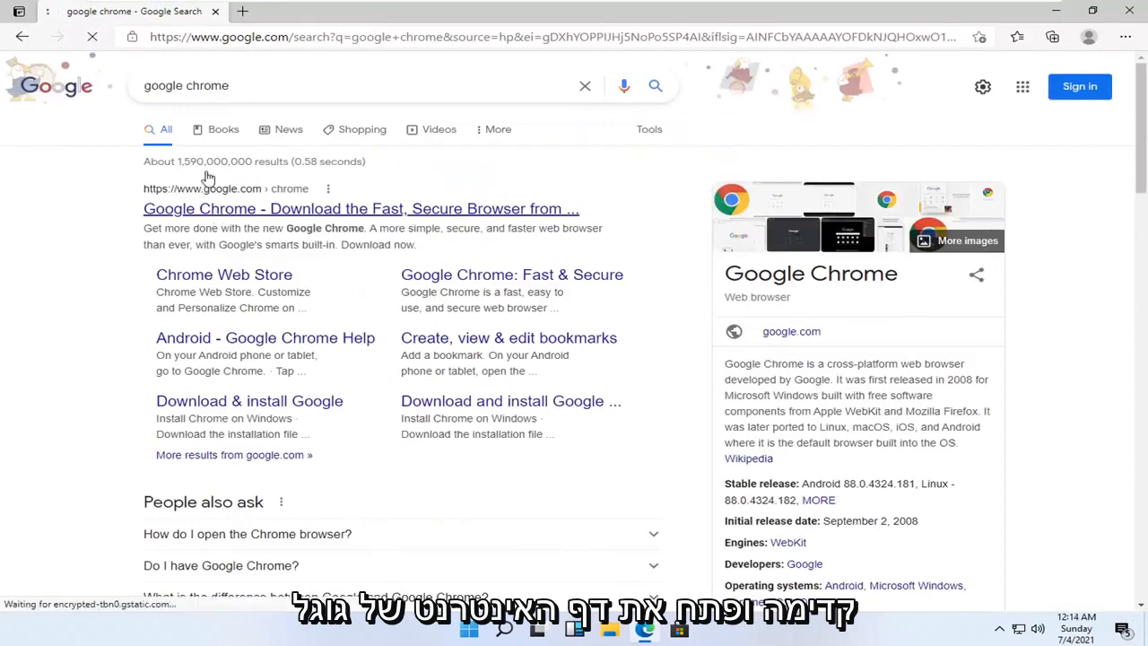
pyautogui.click(366, 208)
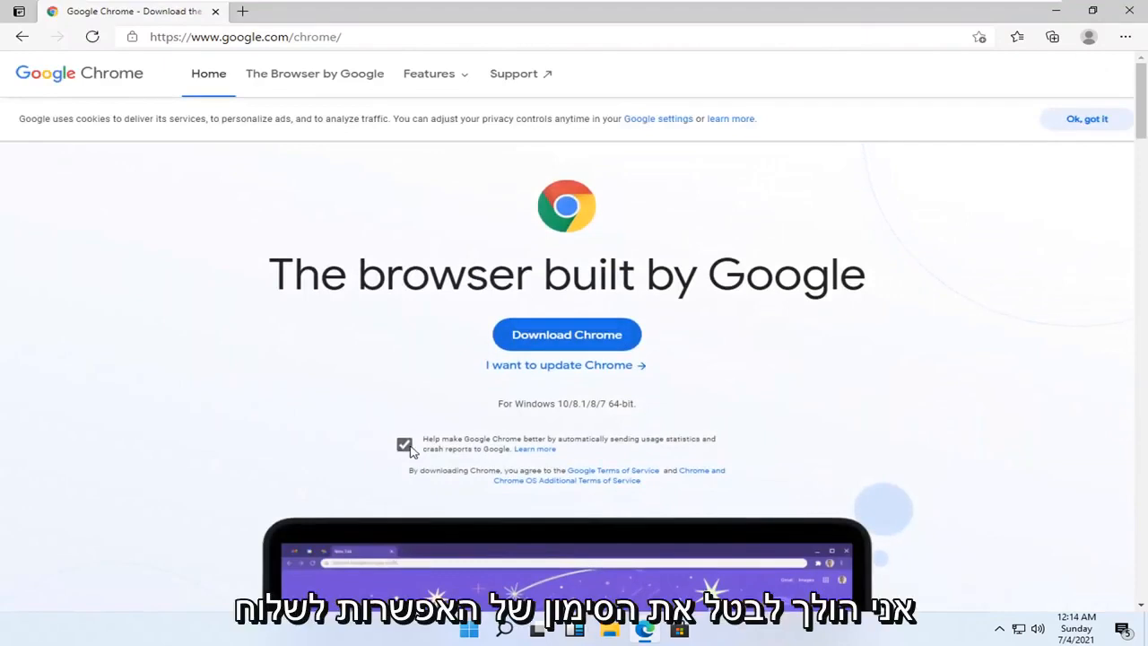
# Uncheck sending usage statistics and crash reports, then start the Chrome download
pyautogui.click(405, 445)
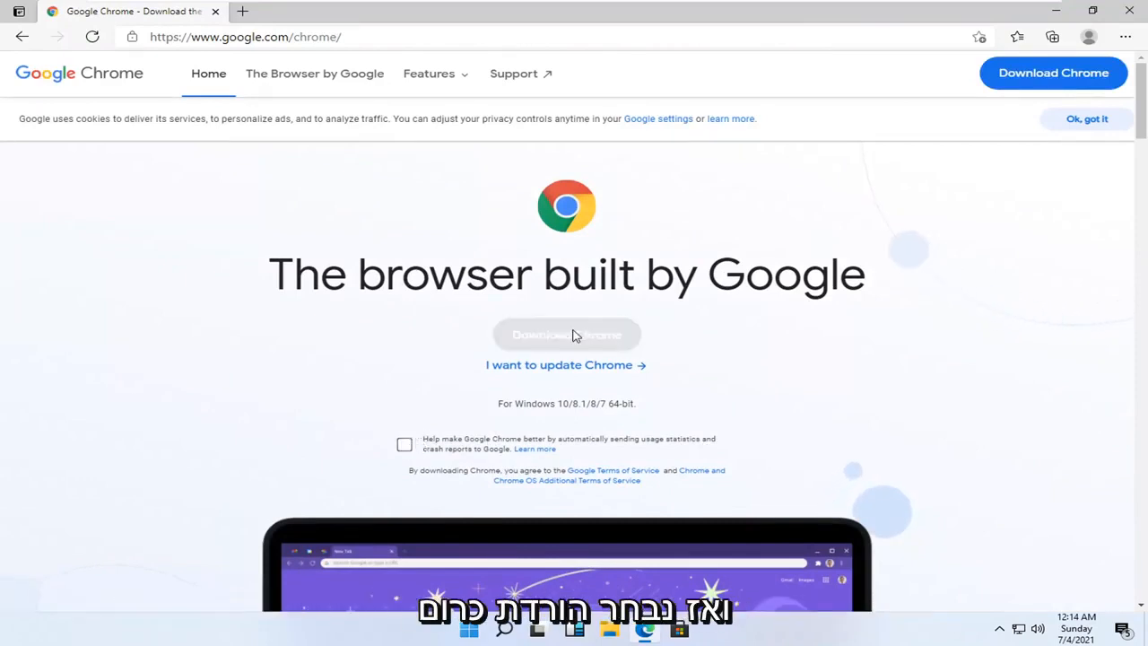
pyautogui.click(566, 333)
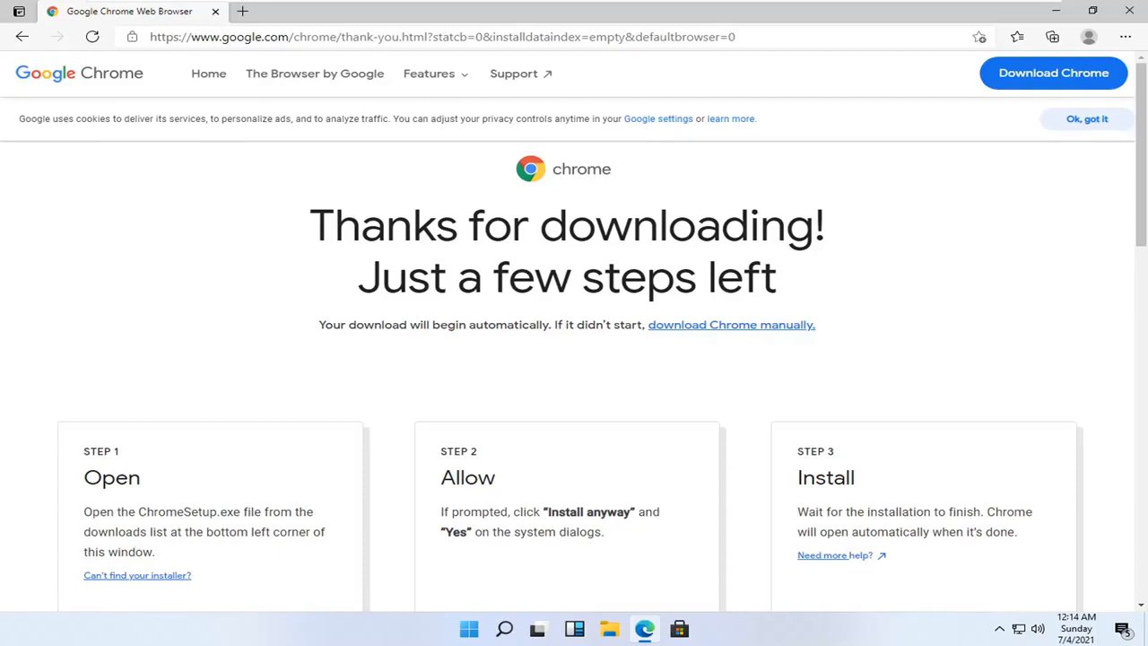
pyautogui.moveTo(710, 343)
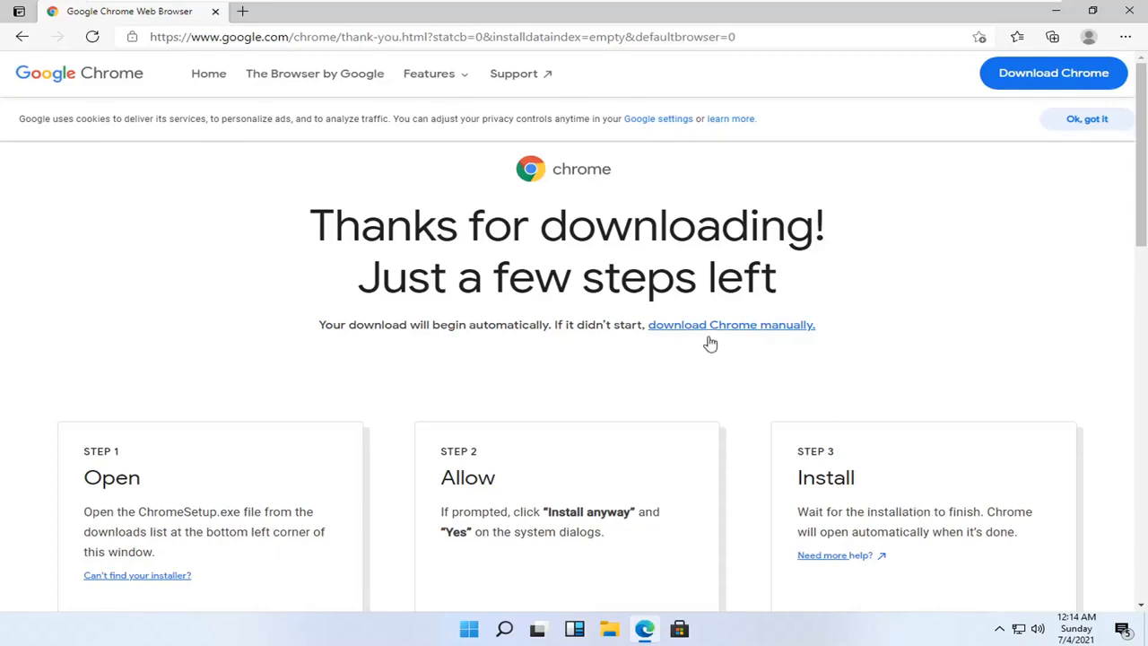
# Run the downloaded ChromeSetup.exe installer from Edge's Downloads panel
pyautogui.click(1015, 36)
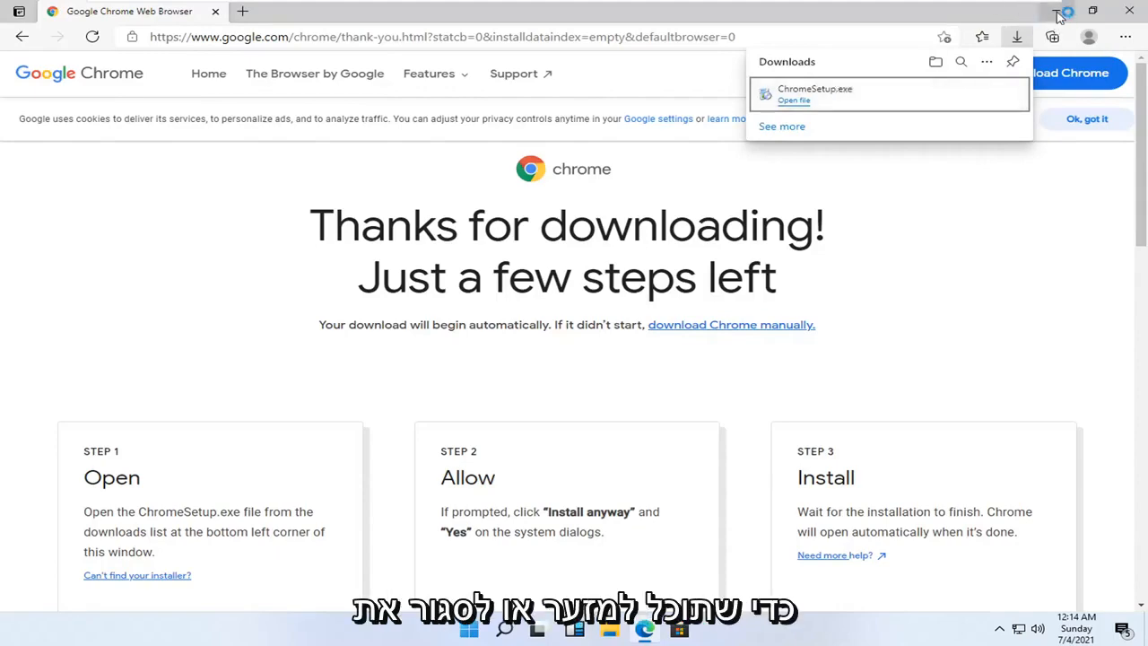
pyautogui.click(1125, 11)
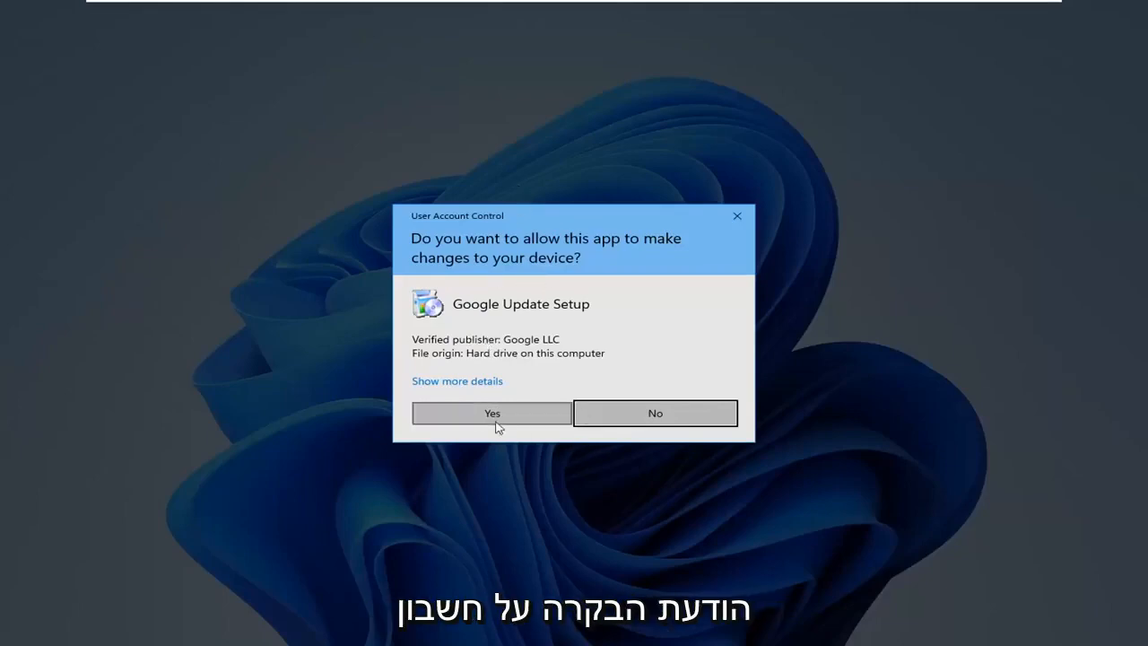
# Approve the User Account Control prompt so Google Update Setup begins installing Chrome
pyautogui.click(491, 413)
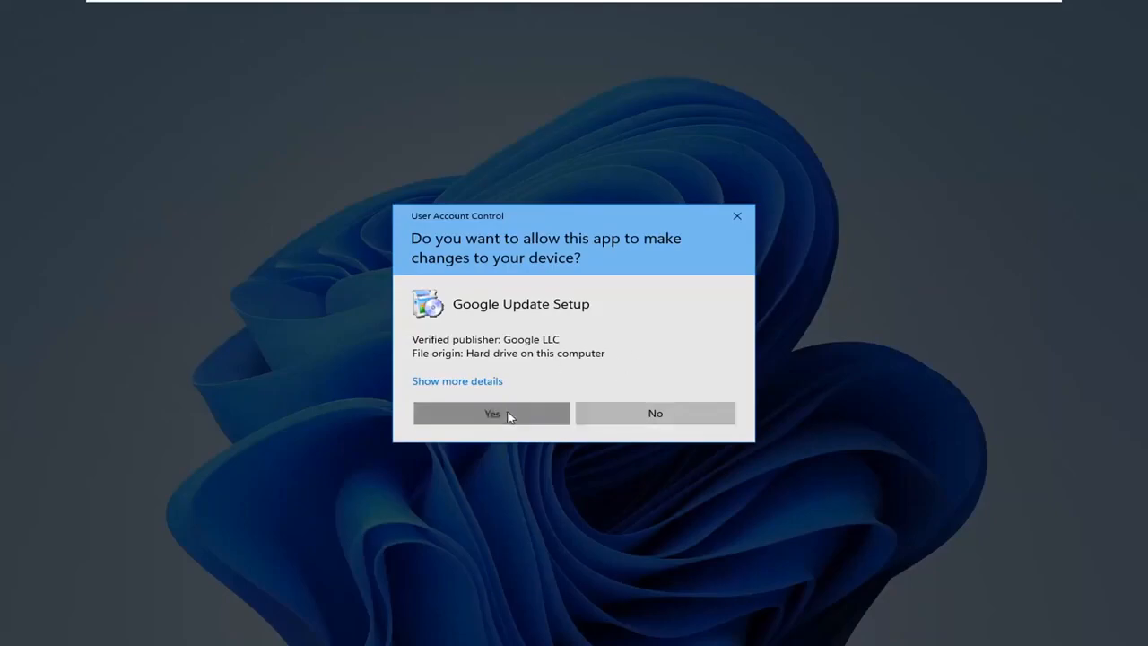
pyautogui.click(492, 412)
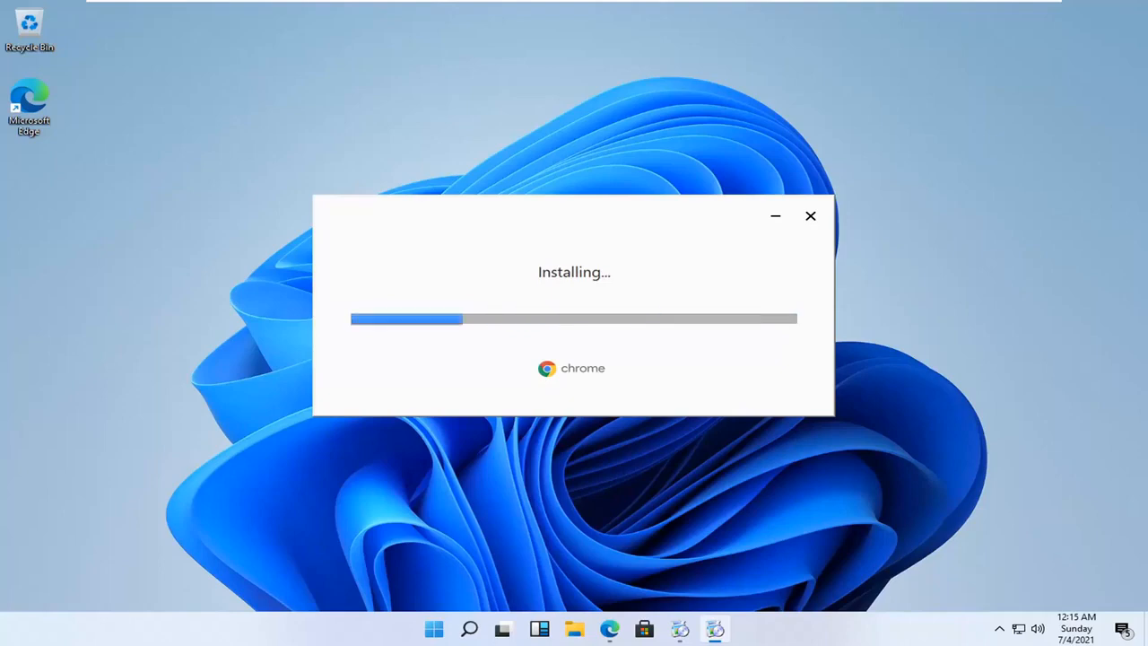
pyautogui.moveTo(976, 573)
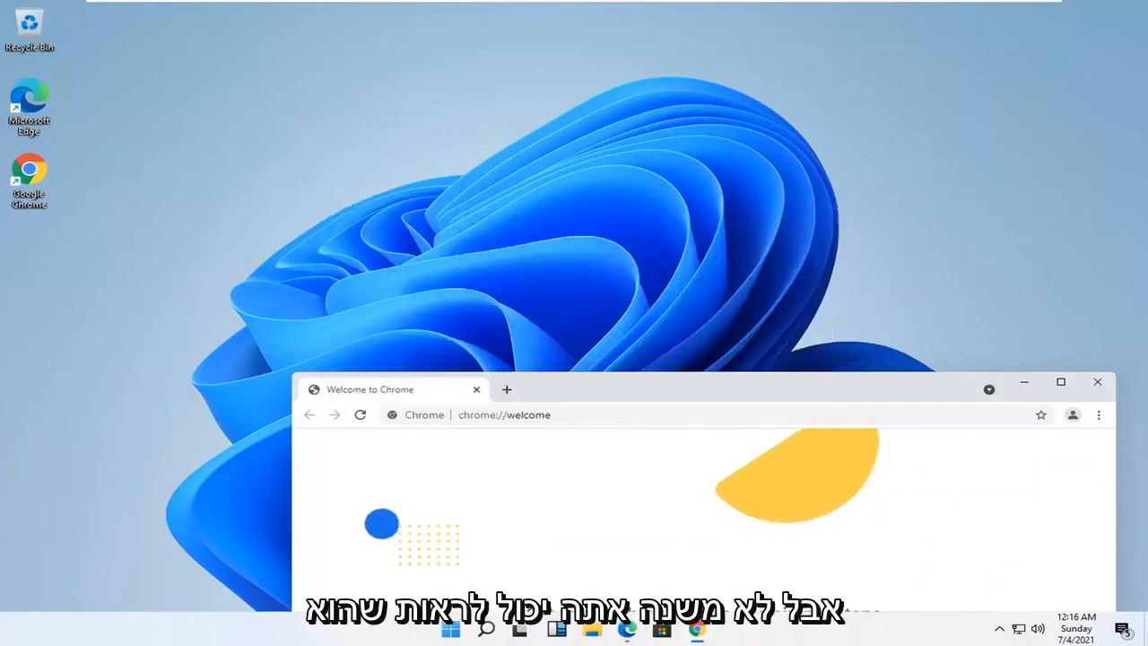
# Maximize the Chrome window showing the 'Make Chrome your own' welcome page
pyautogui.click(1061, 380)
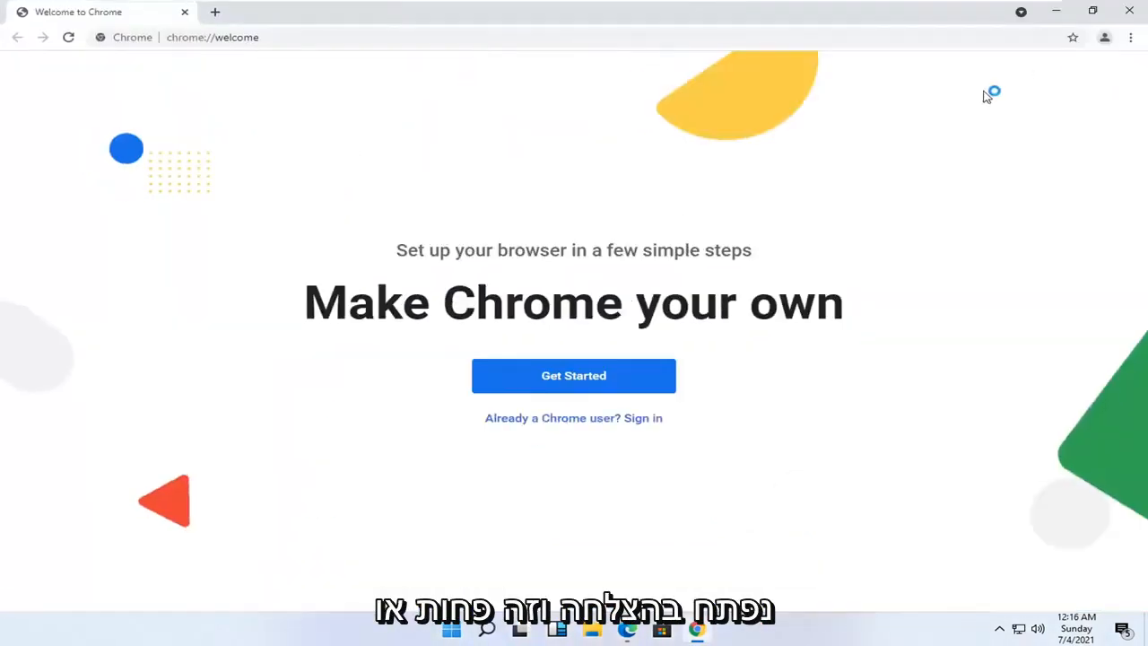
pyautogui.moveTo(1127, 11)
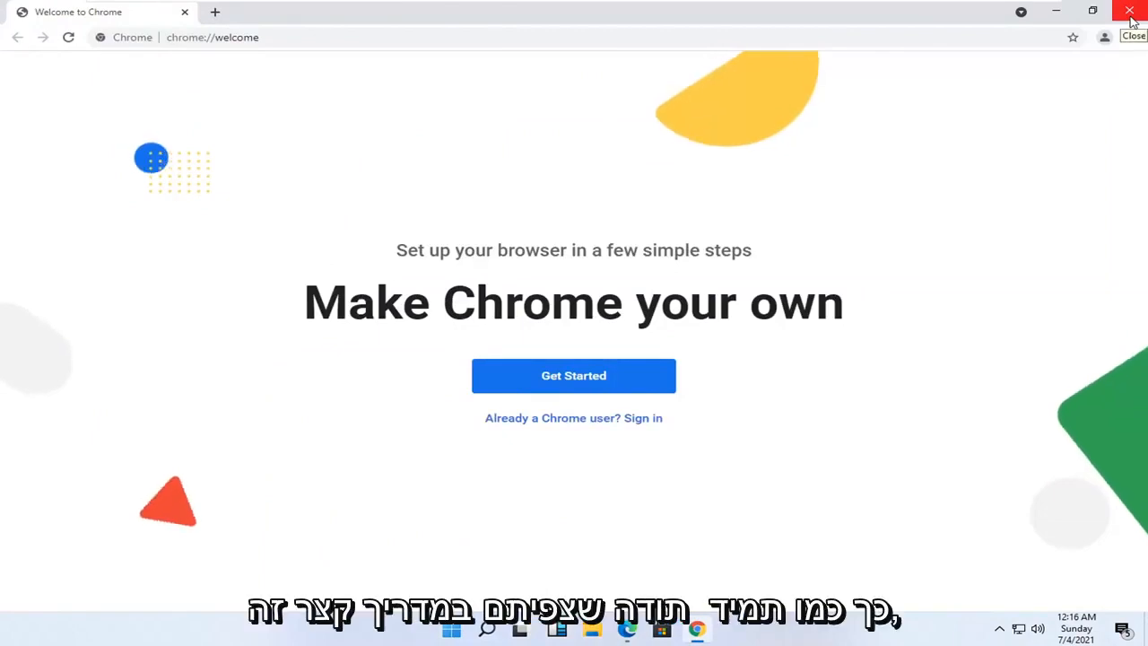